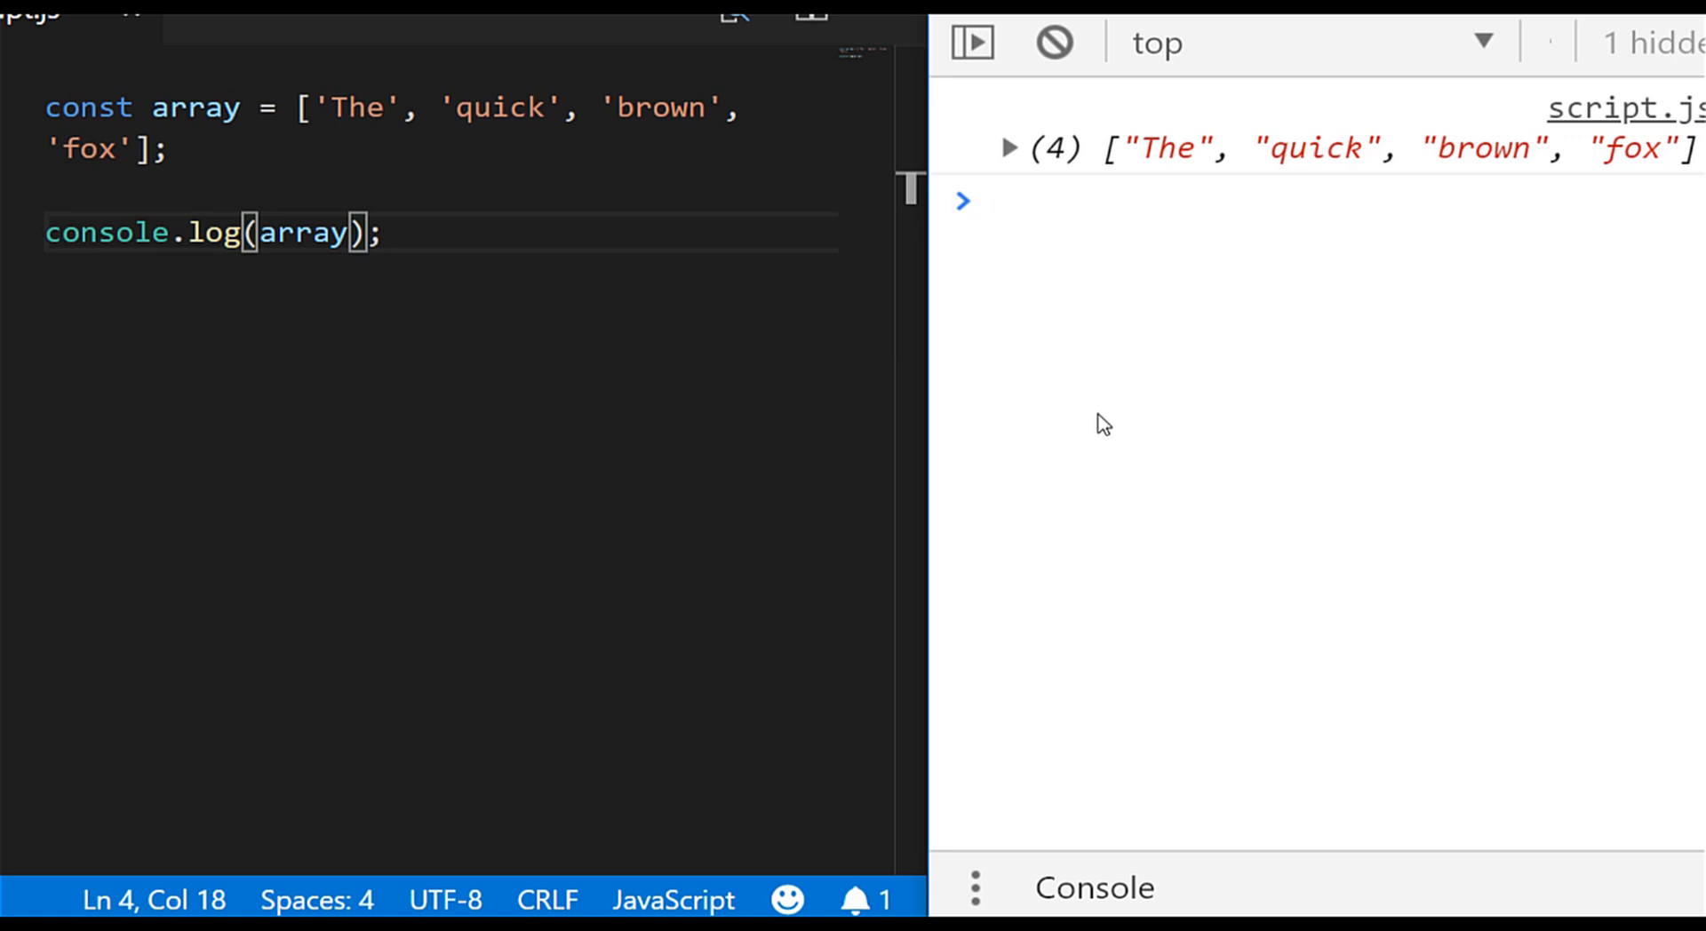
- Place the cursor after array inside console.log to begin a .j method call
click(996, 201)
text(.j)
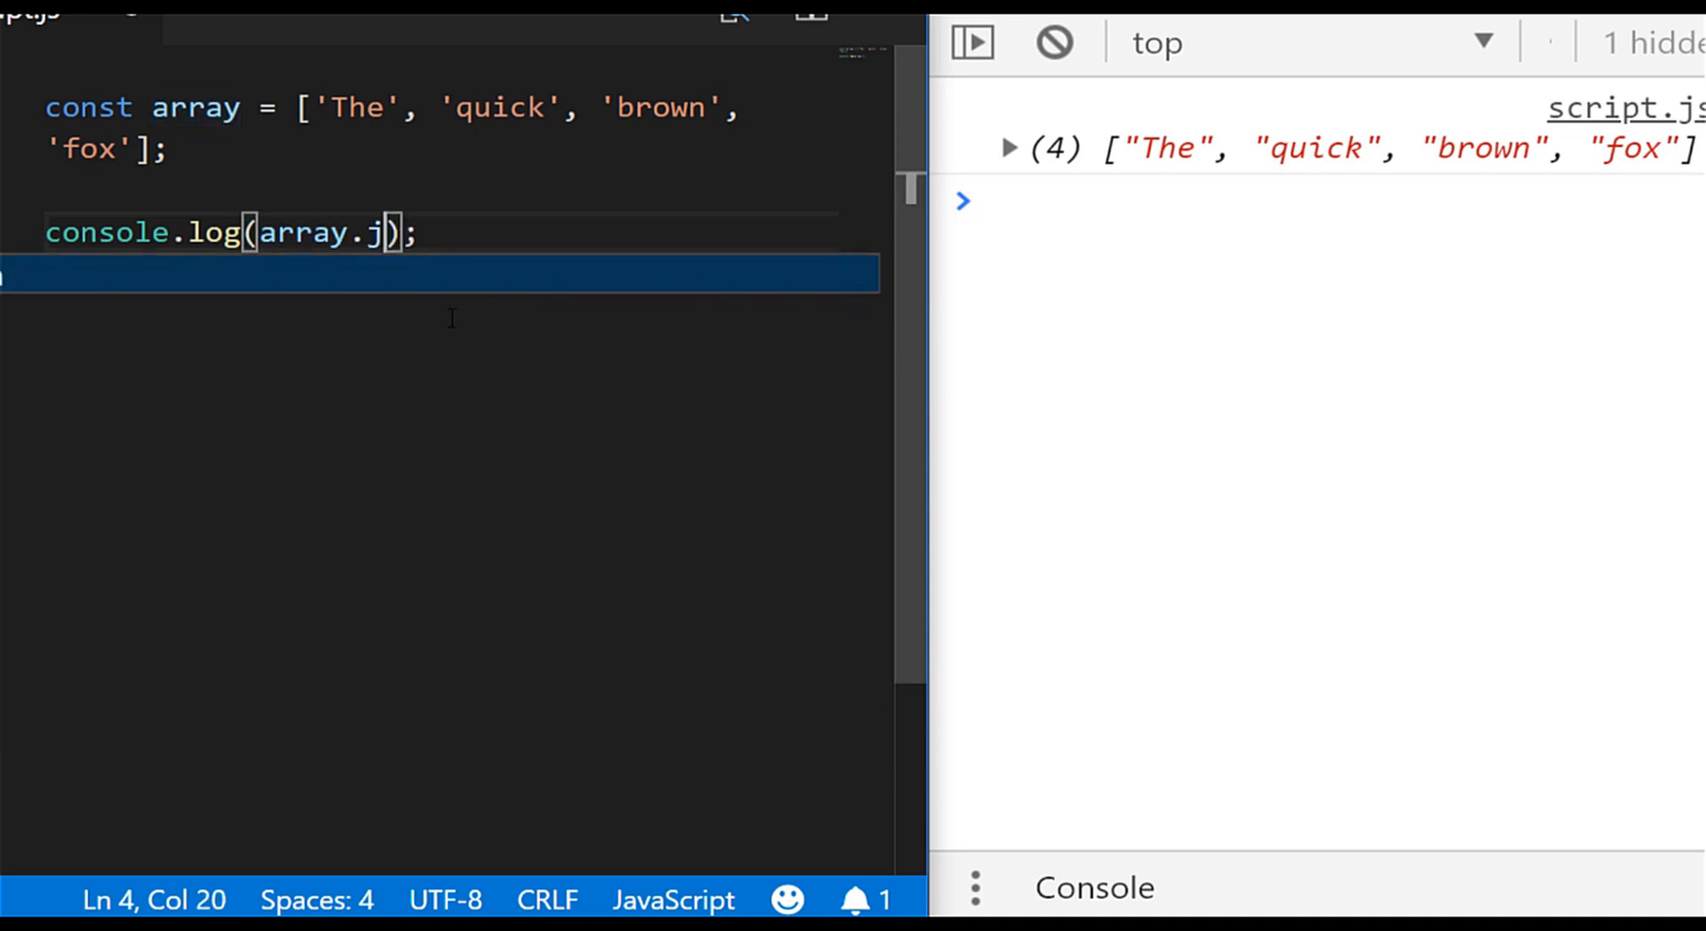
- Complete array.join() so the console prints The,quick,brown,fox, then return inside the parentheses
text(oin())
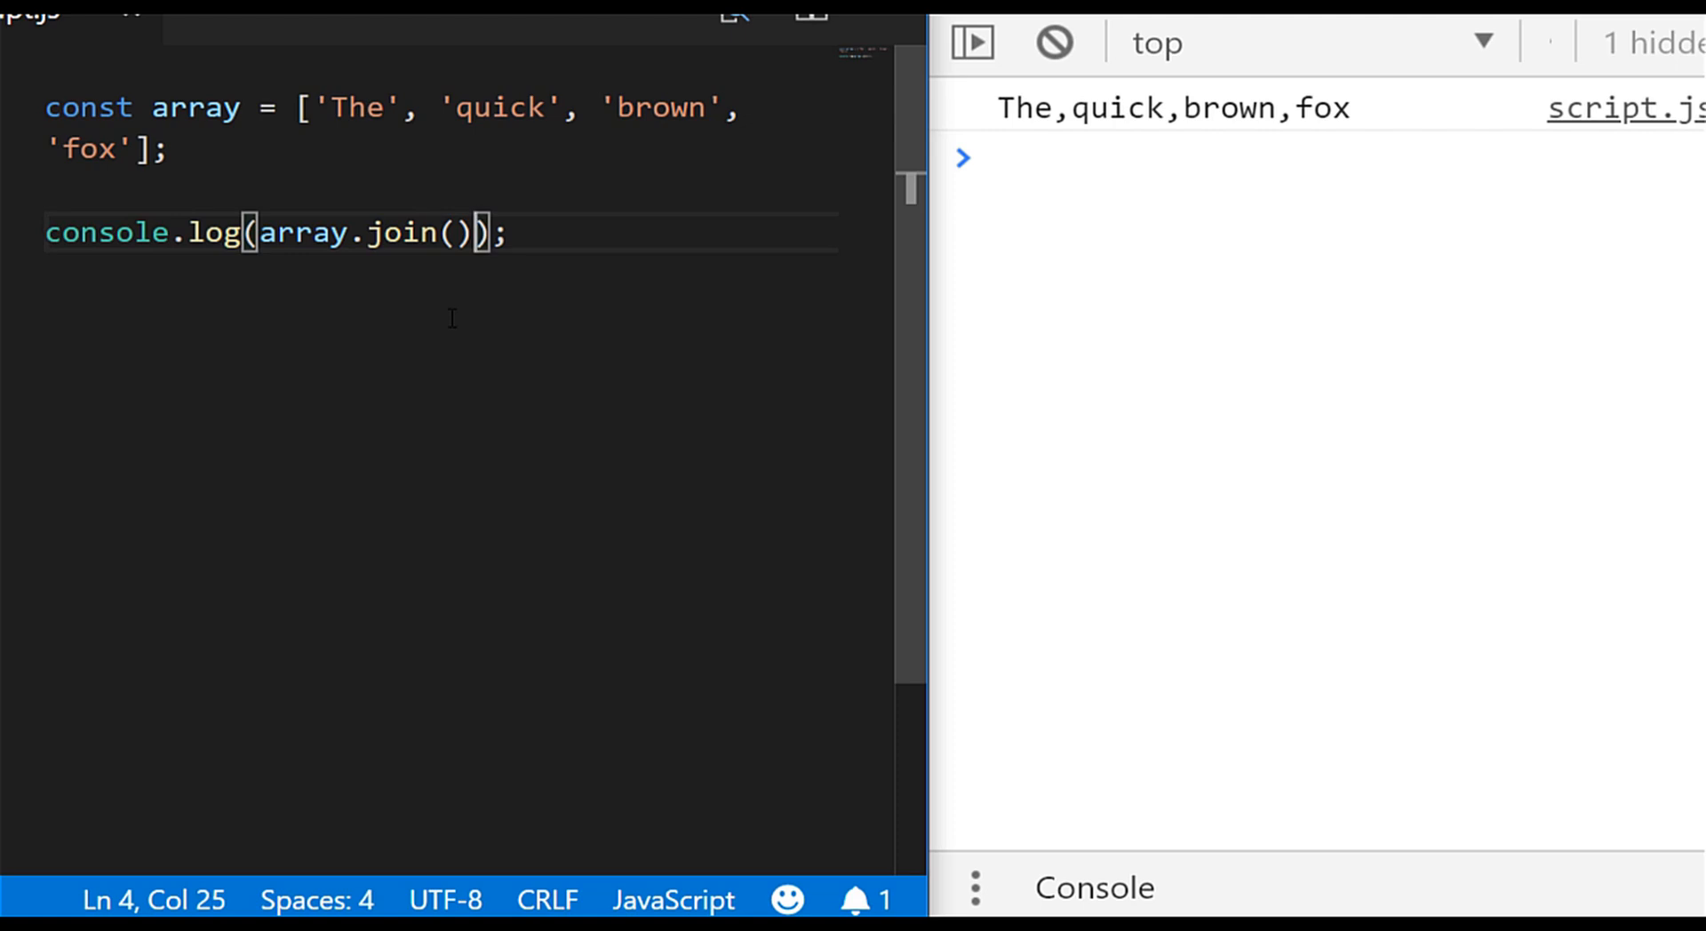
key(Left)
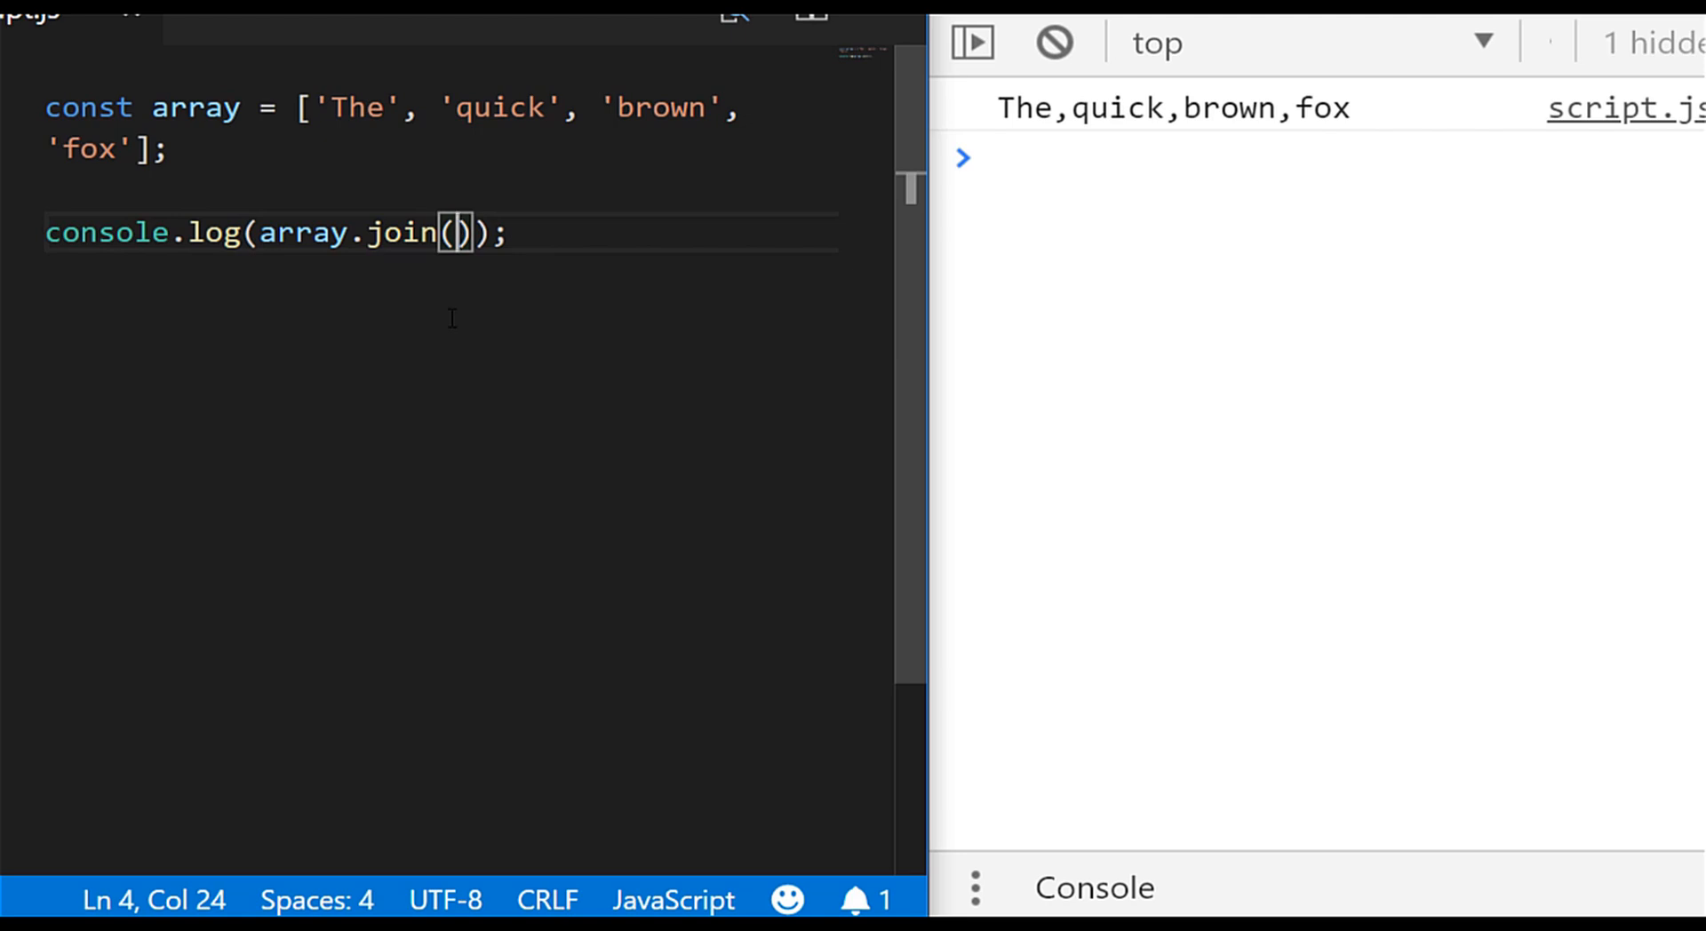
- Change the join separator from ' ' to '==|==' so the console prints The==|==quick==|==brown==|==fox
text(' ')
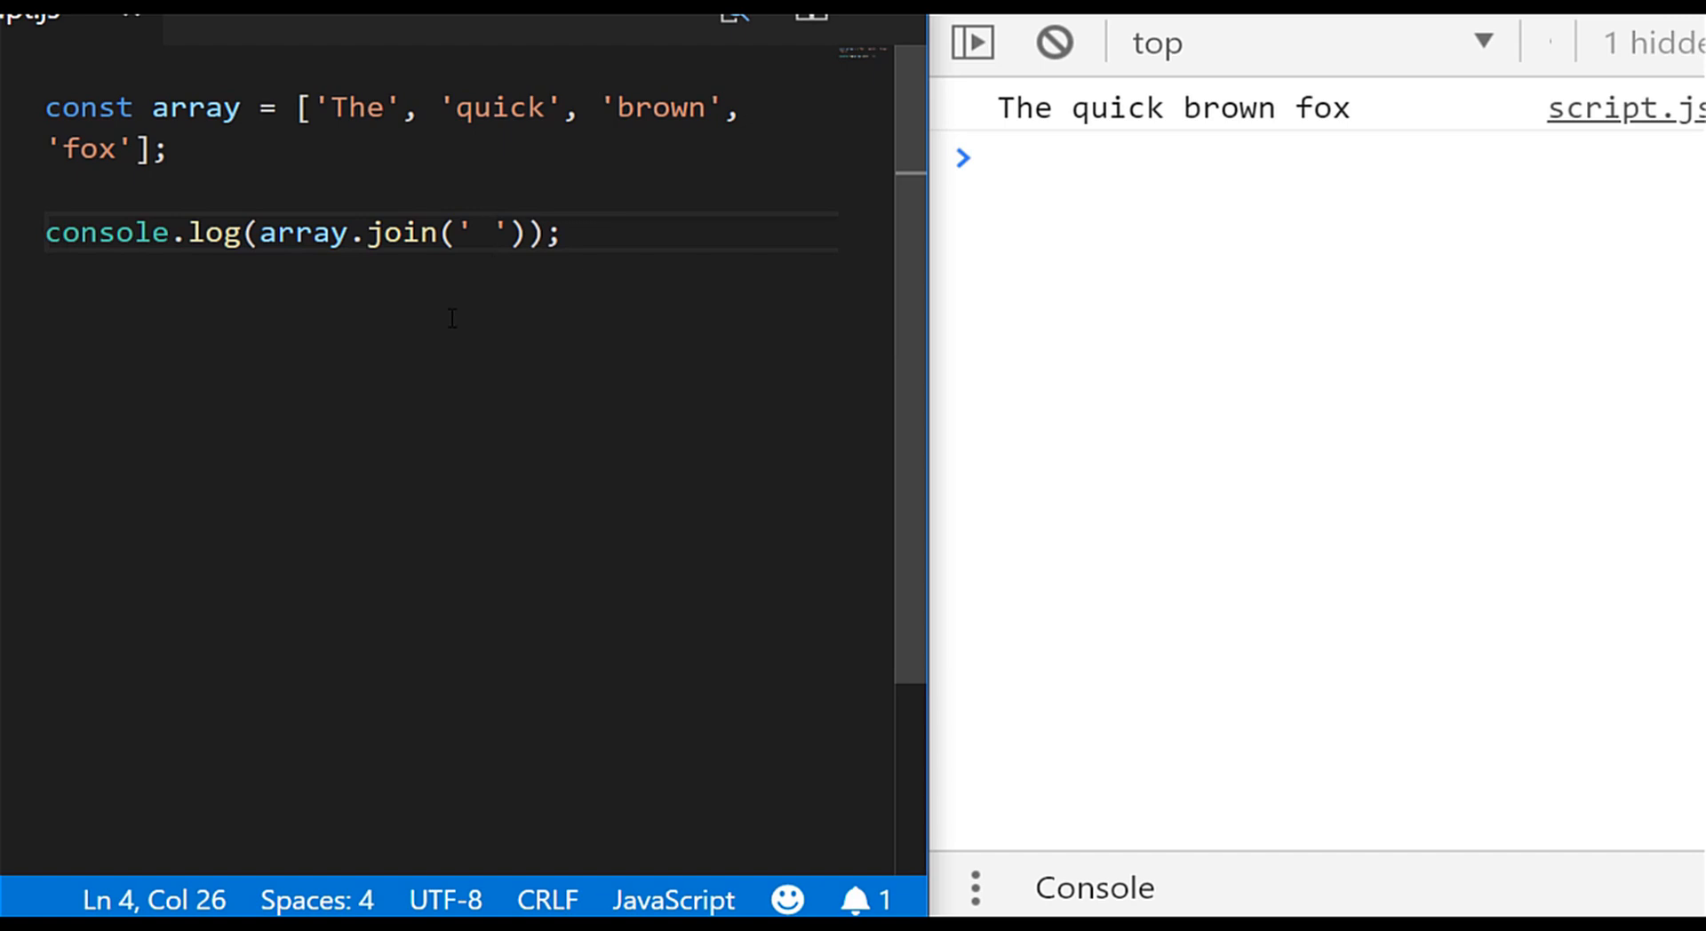
key(Backspace)
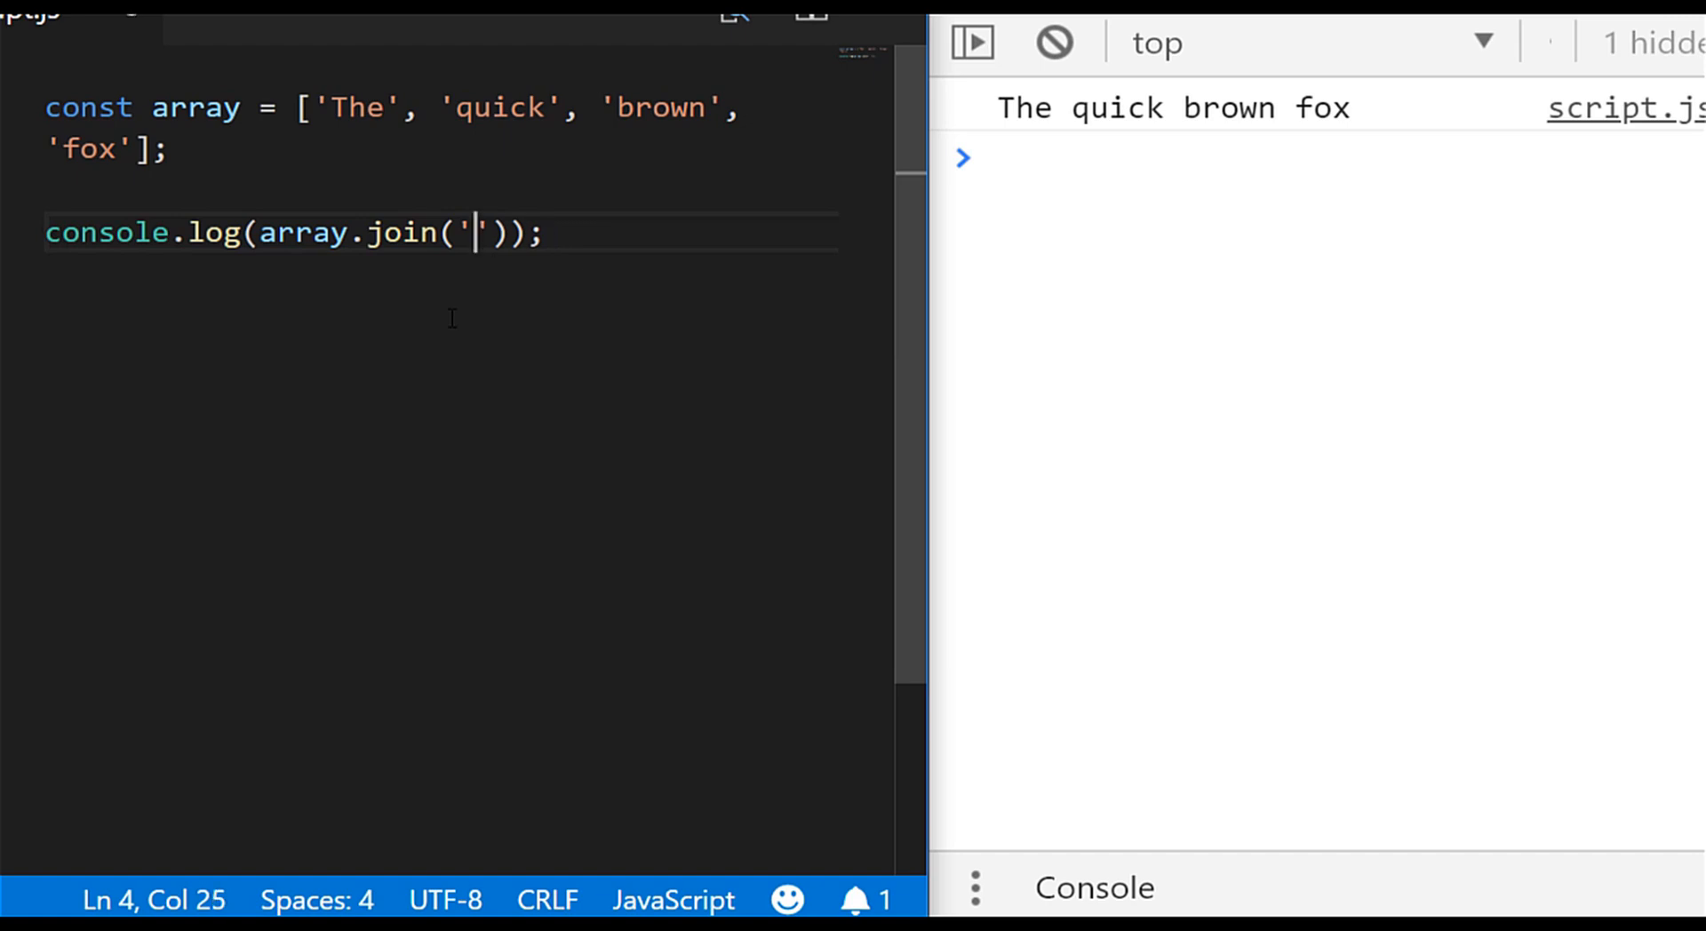
text(==|)
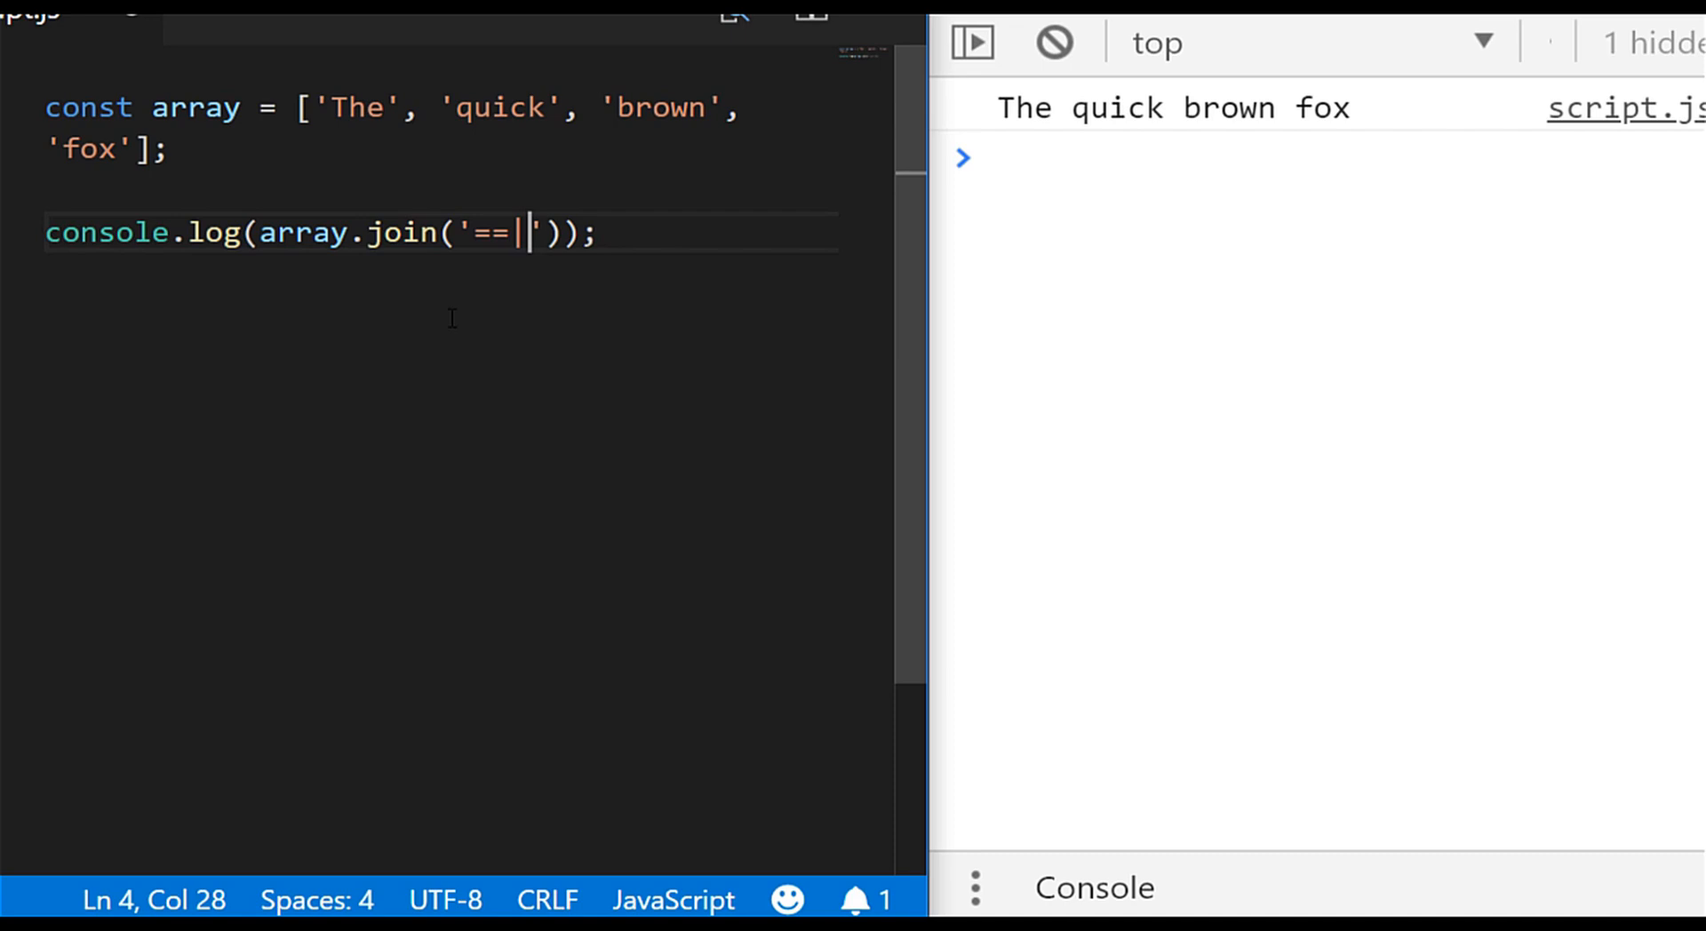
text(==)
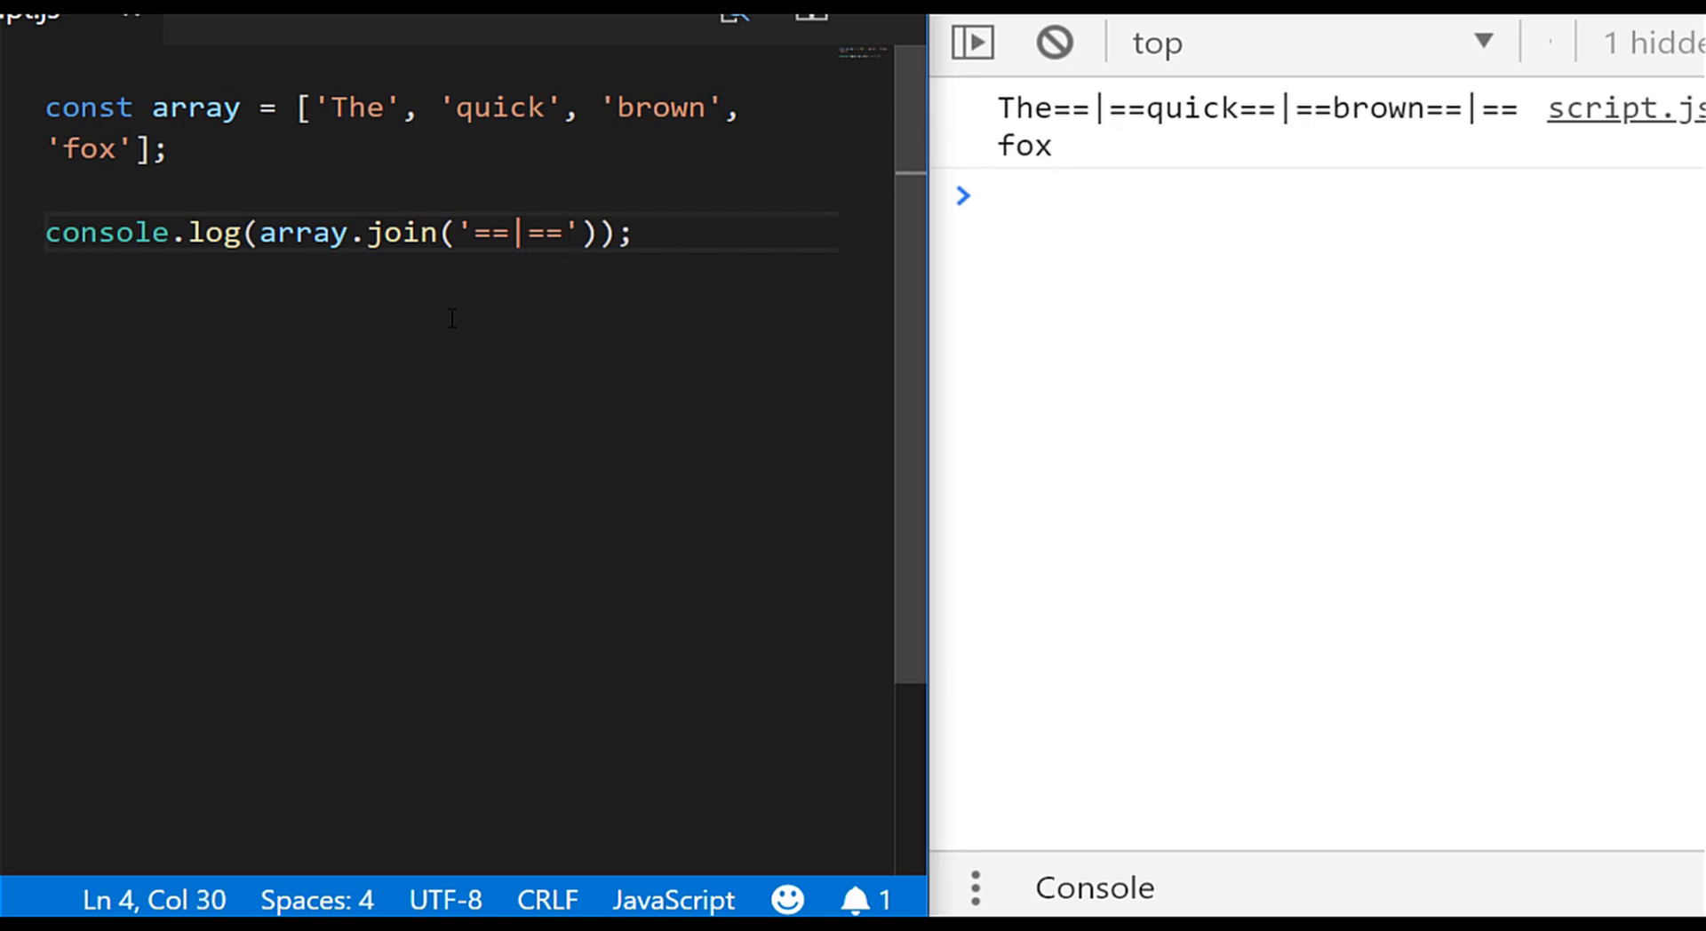
click(562, 232)
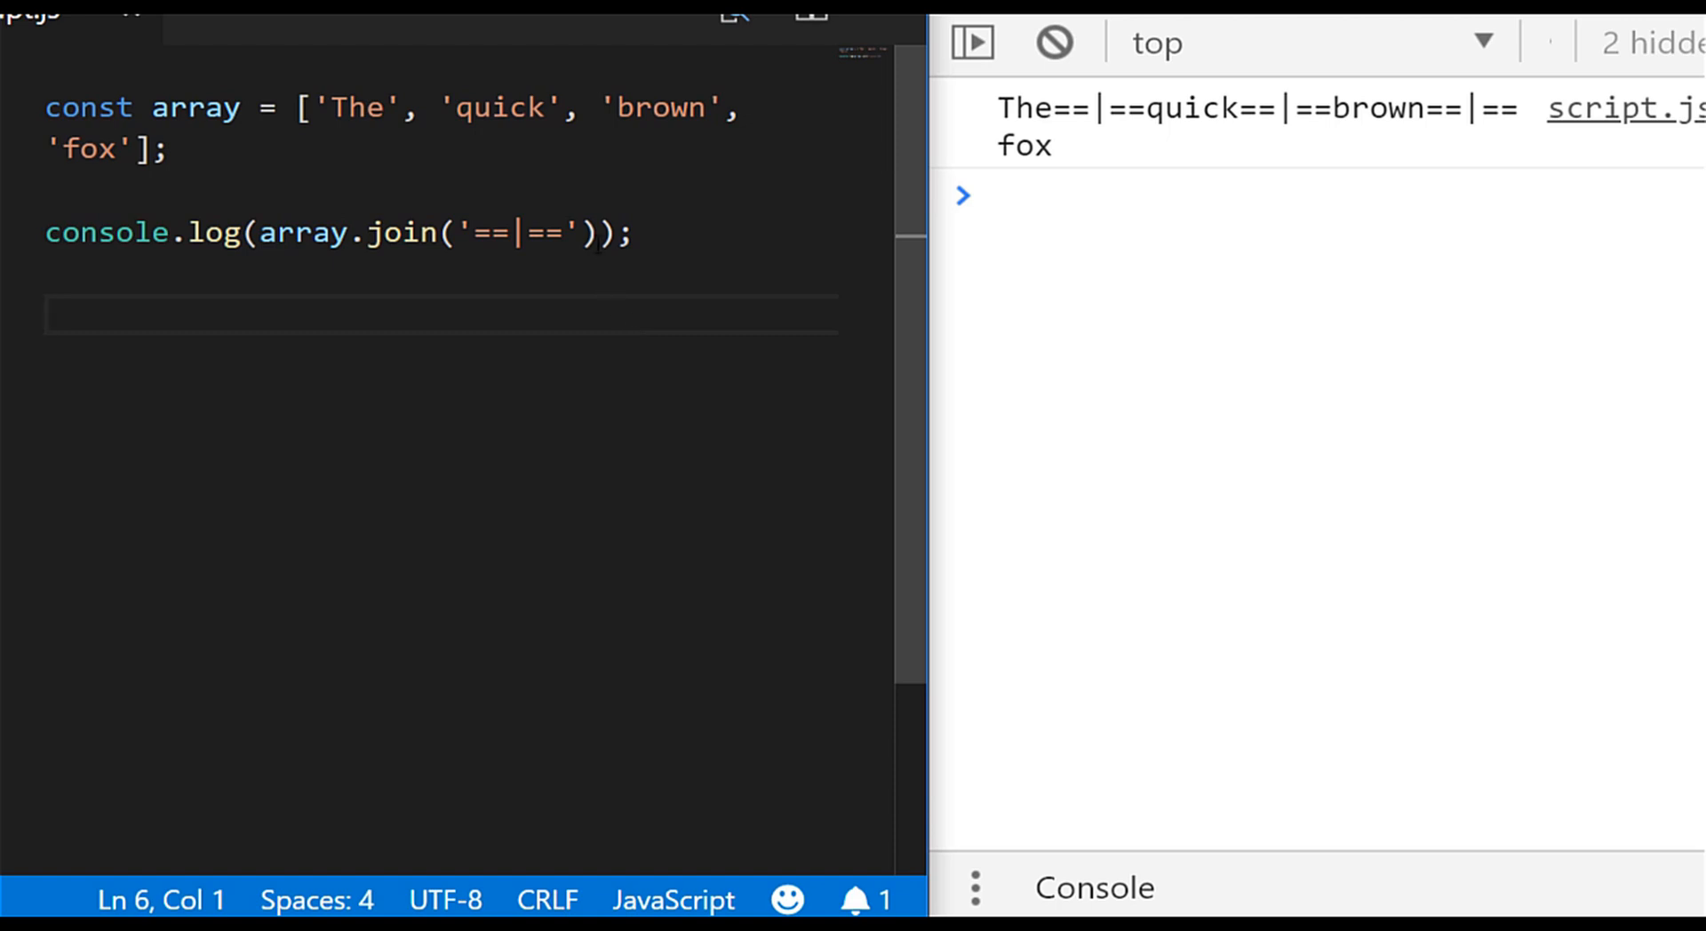
- Replace the array's four words with the numbers 1,2,3,4,5
drag(473, 233, 564, 232)
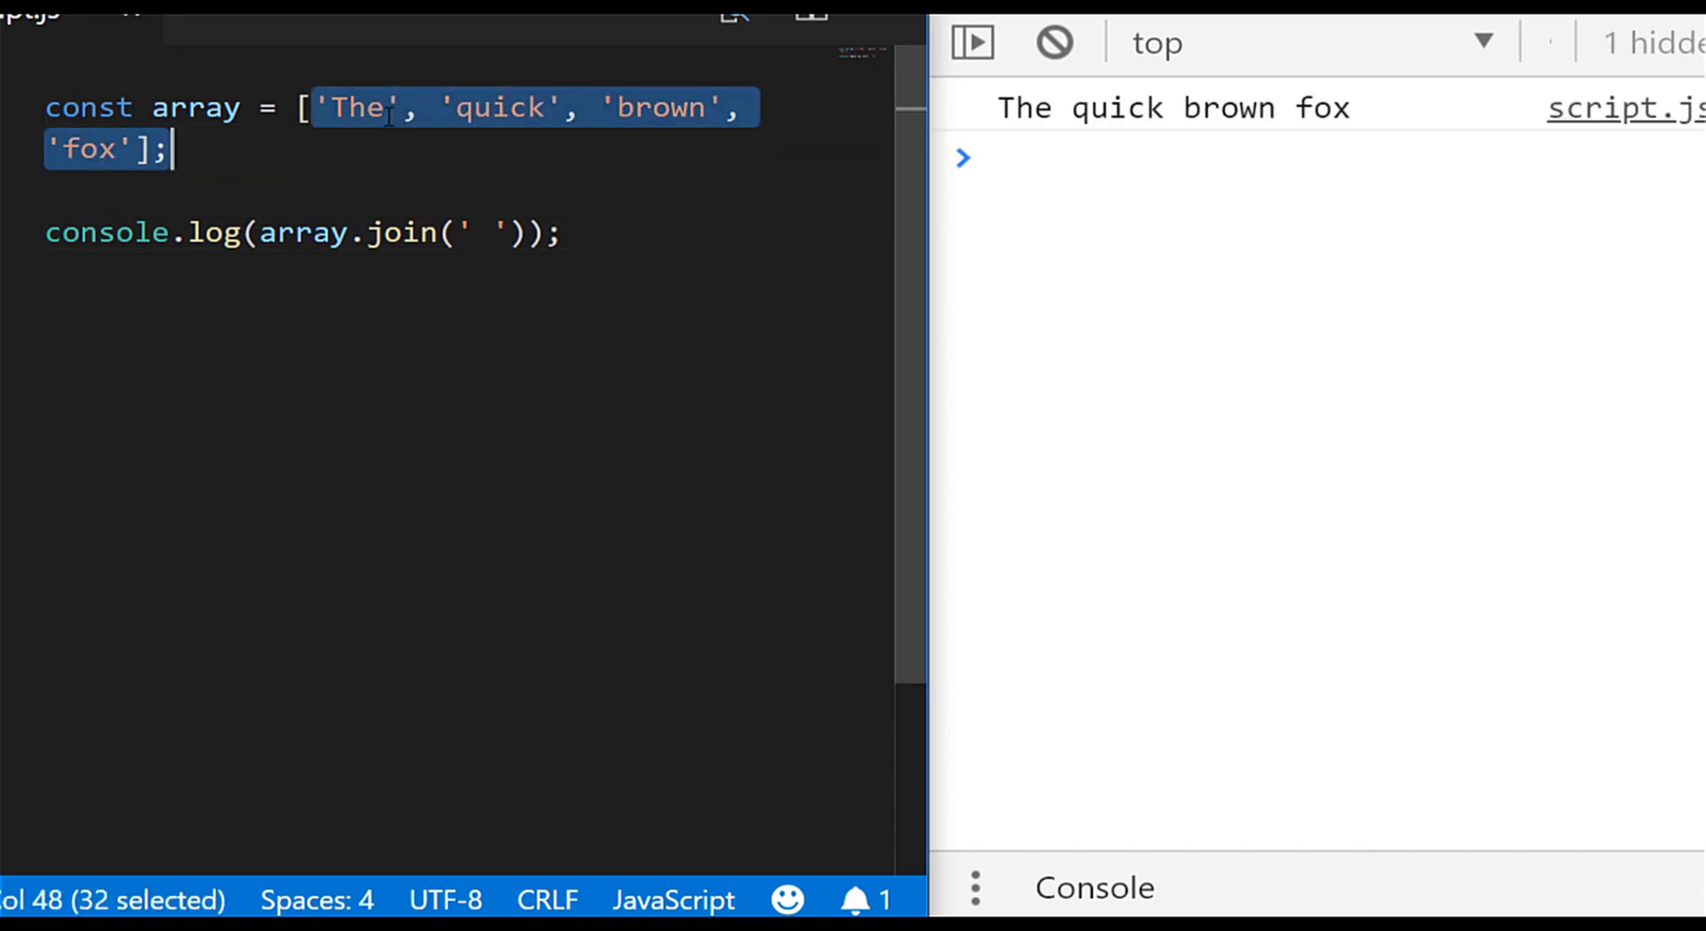
text(1,2,3,4)
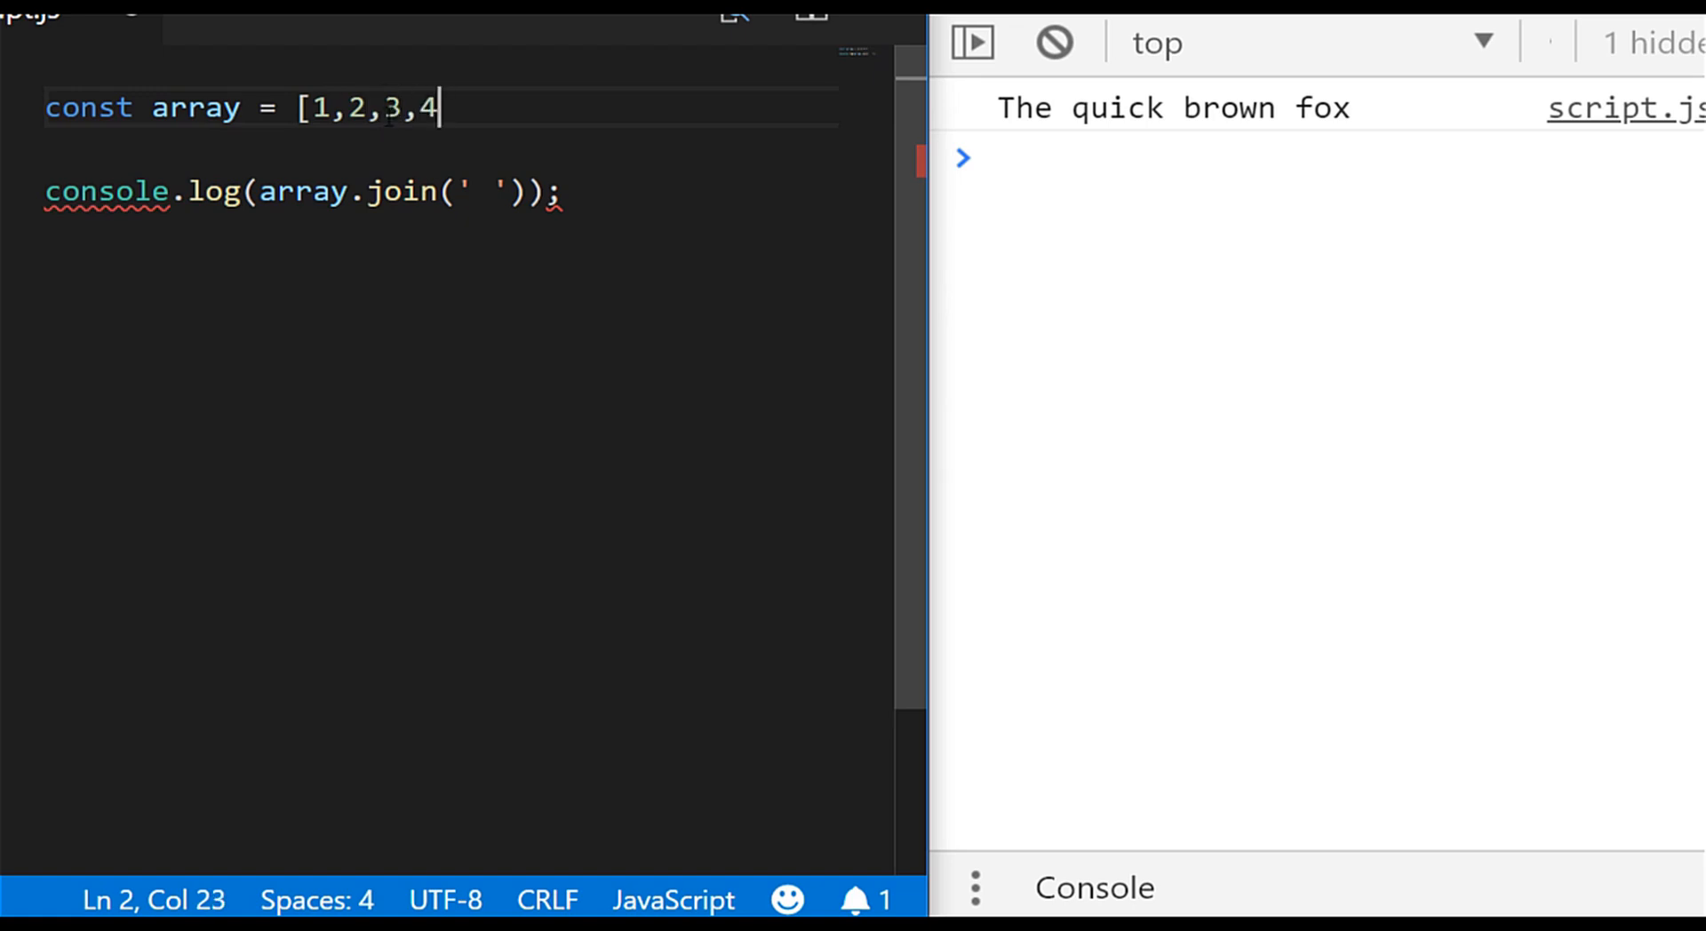
text(,5];)
text({b: 2},)
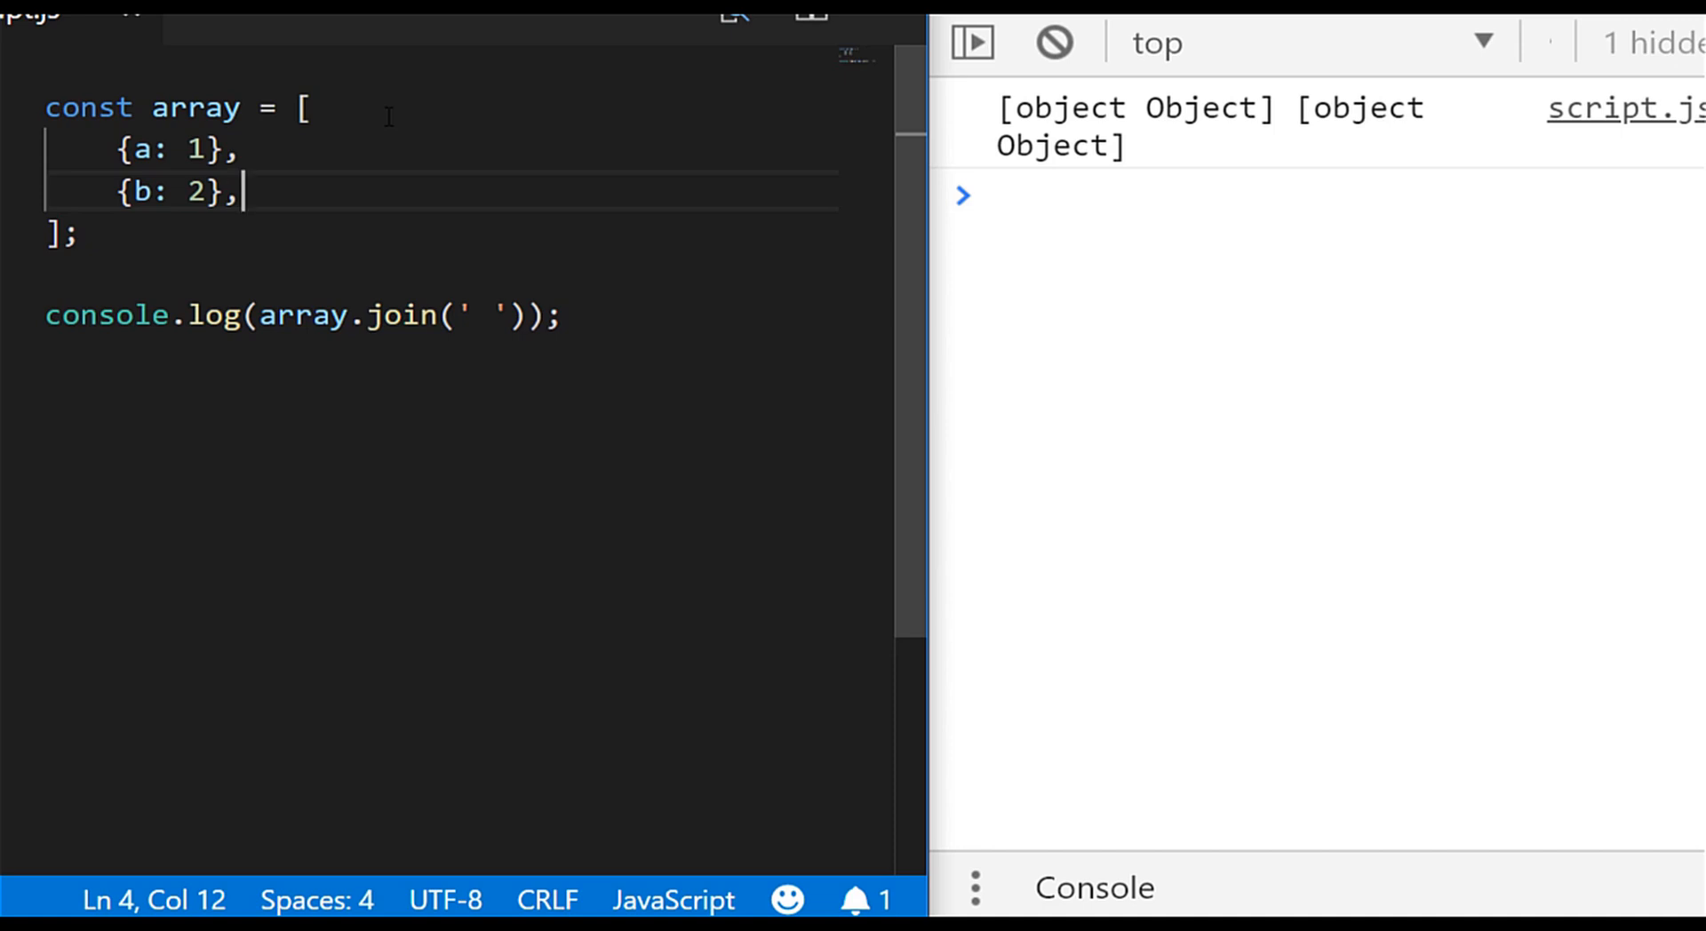
- Replace the array with const str = 'the quick brown fox' and log str.split()
key(Backspace)
text(c)
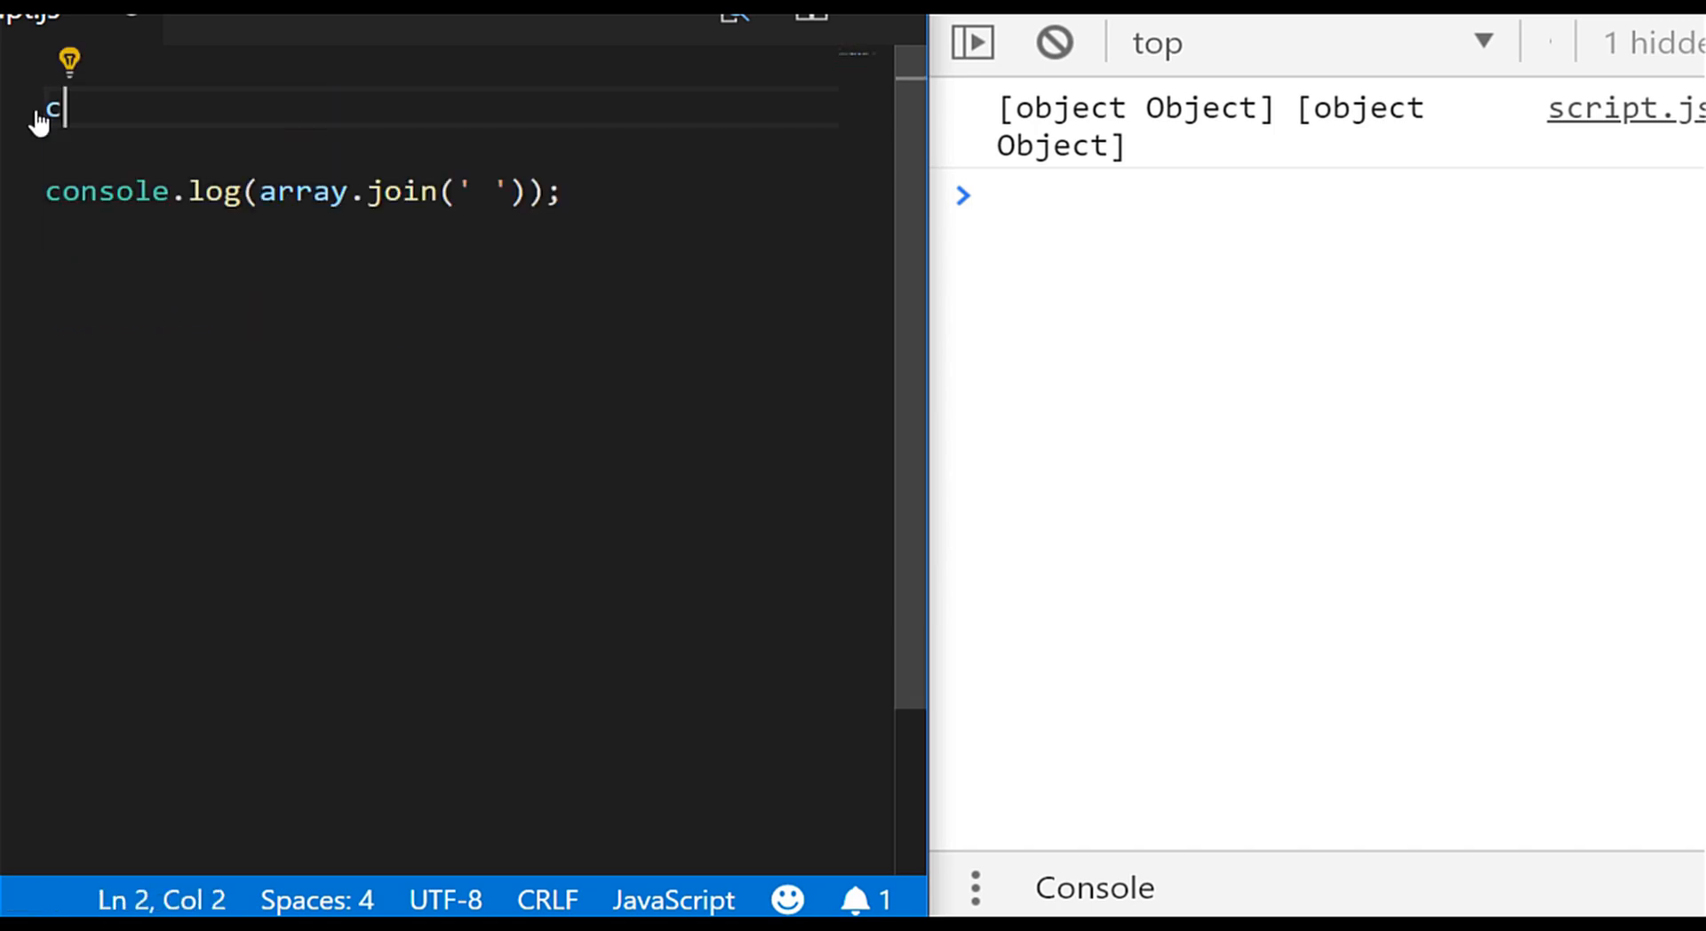
text(onst str = 'the quick brown fox';)
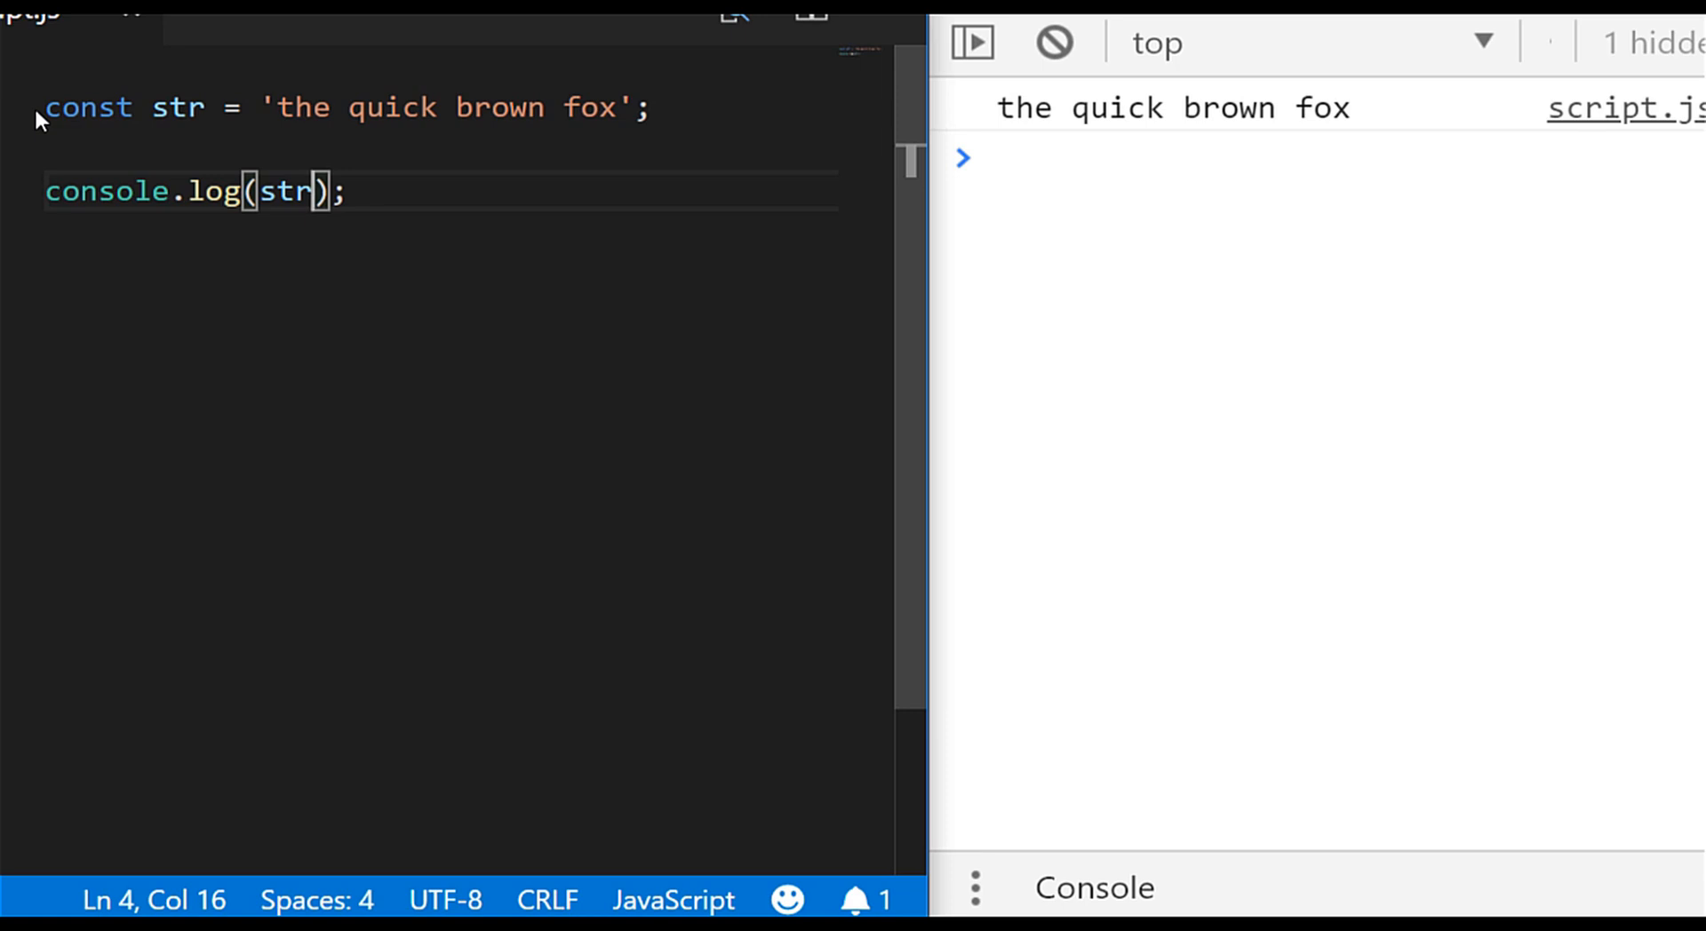
text(.spl)
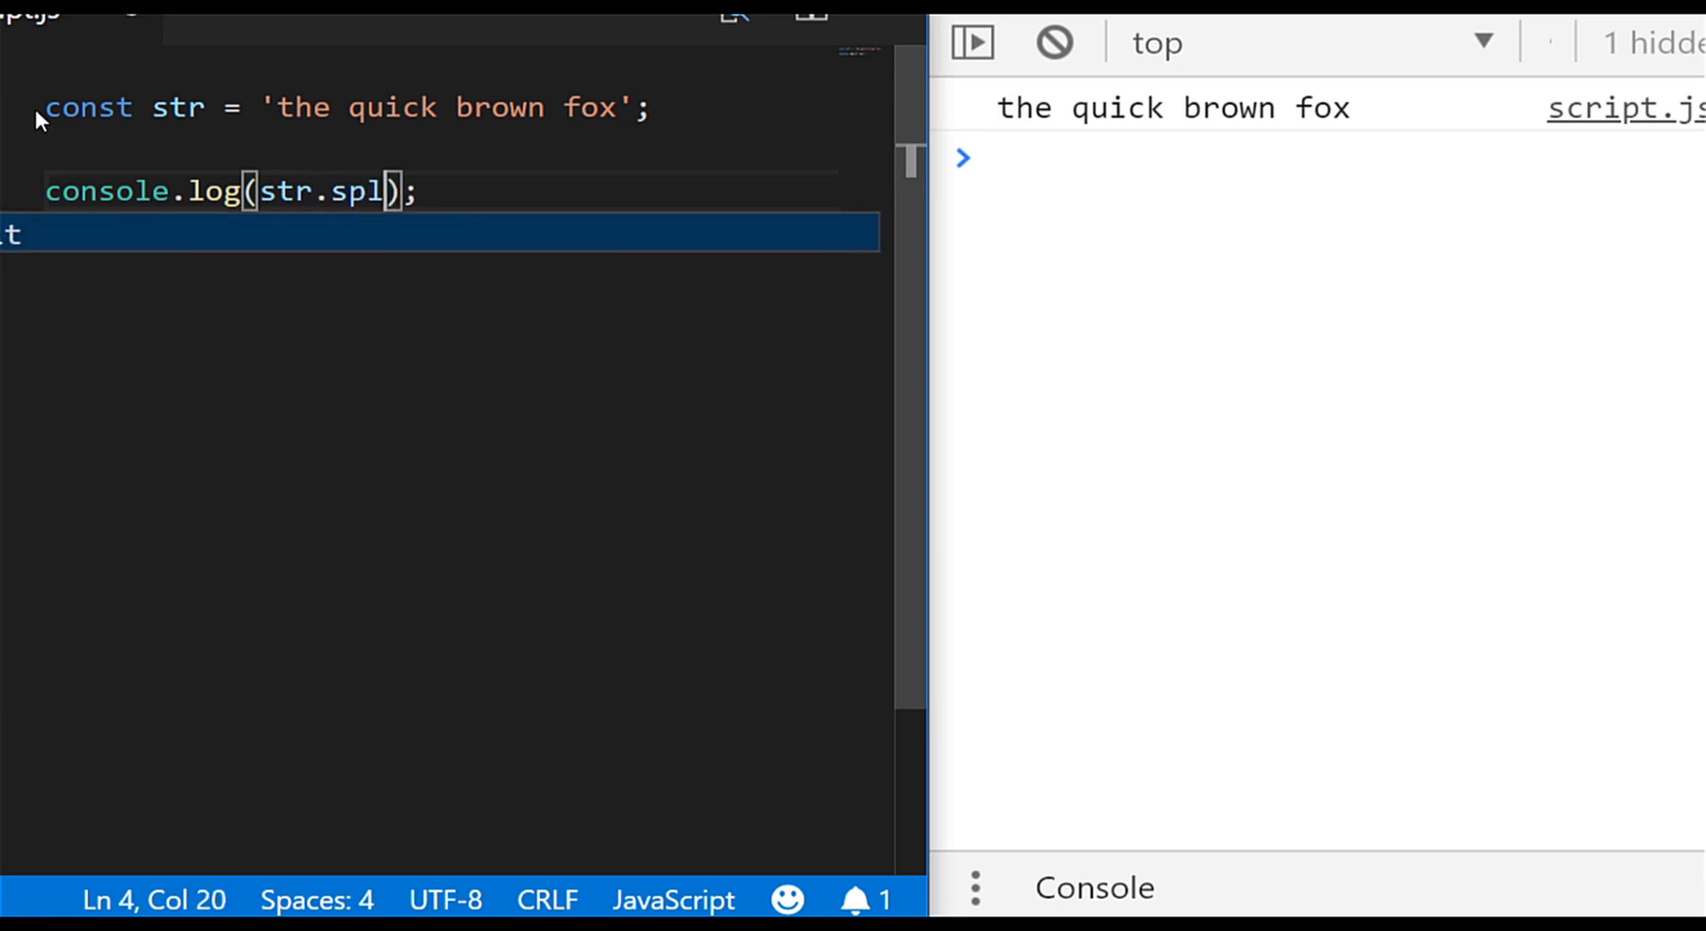
key(Tab)
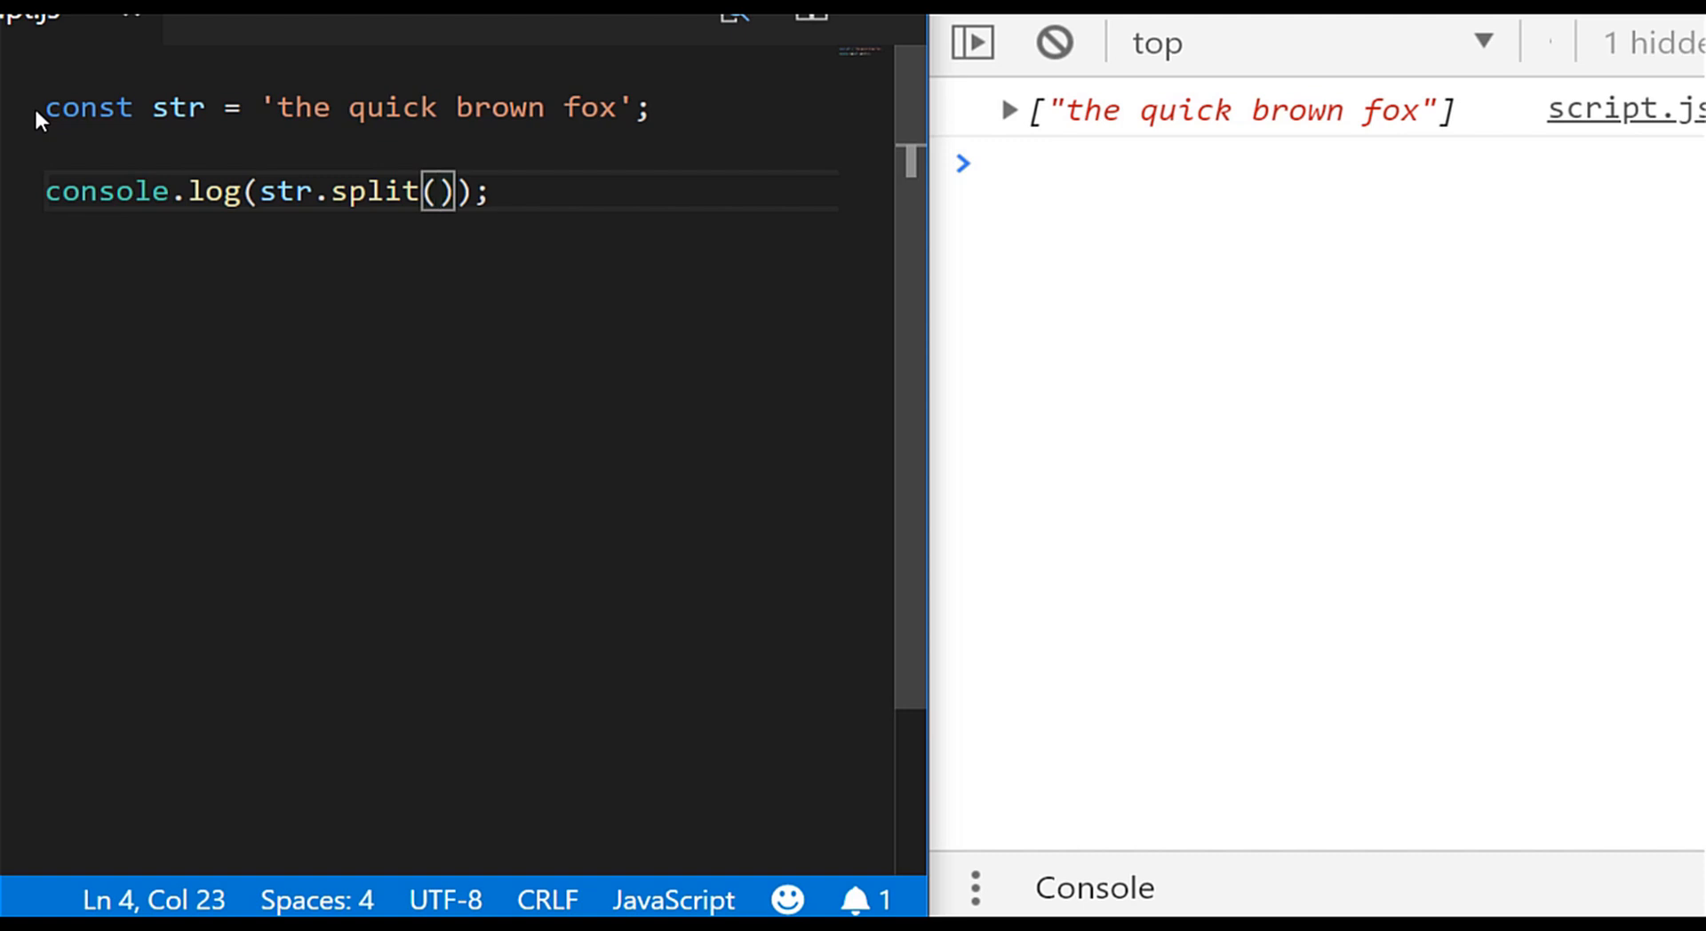
- Split str on ' ' into four words and start chaining .join onto the result
text(')
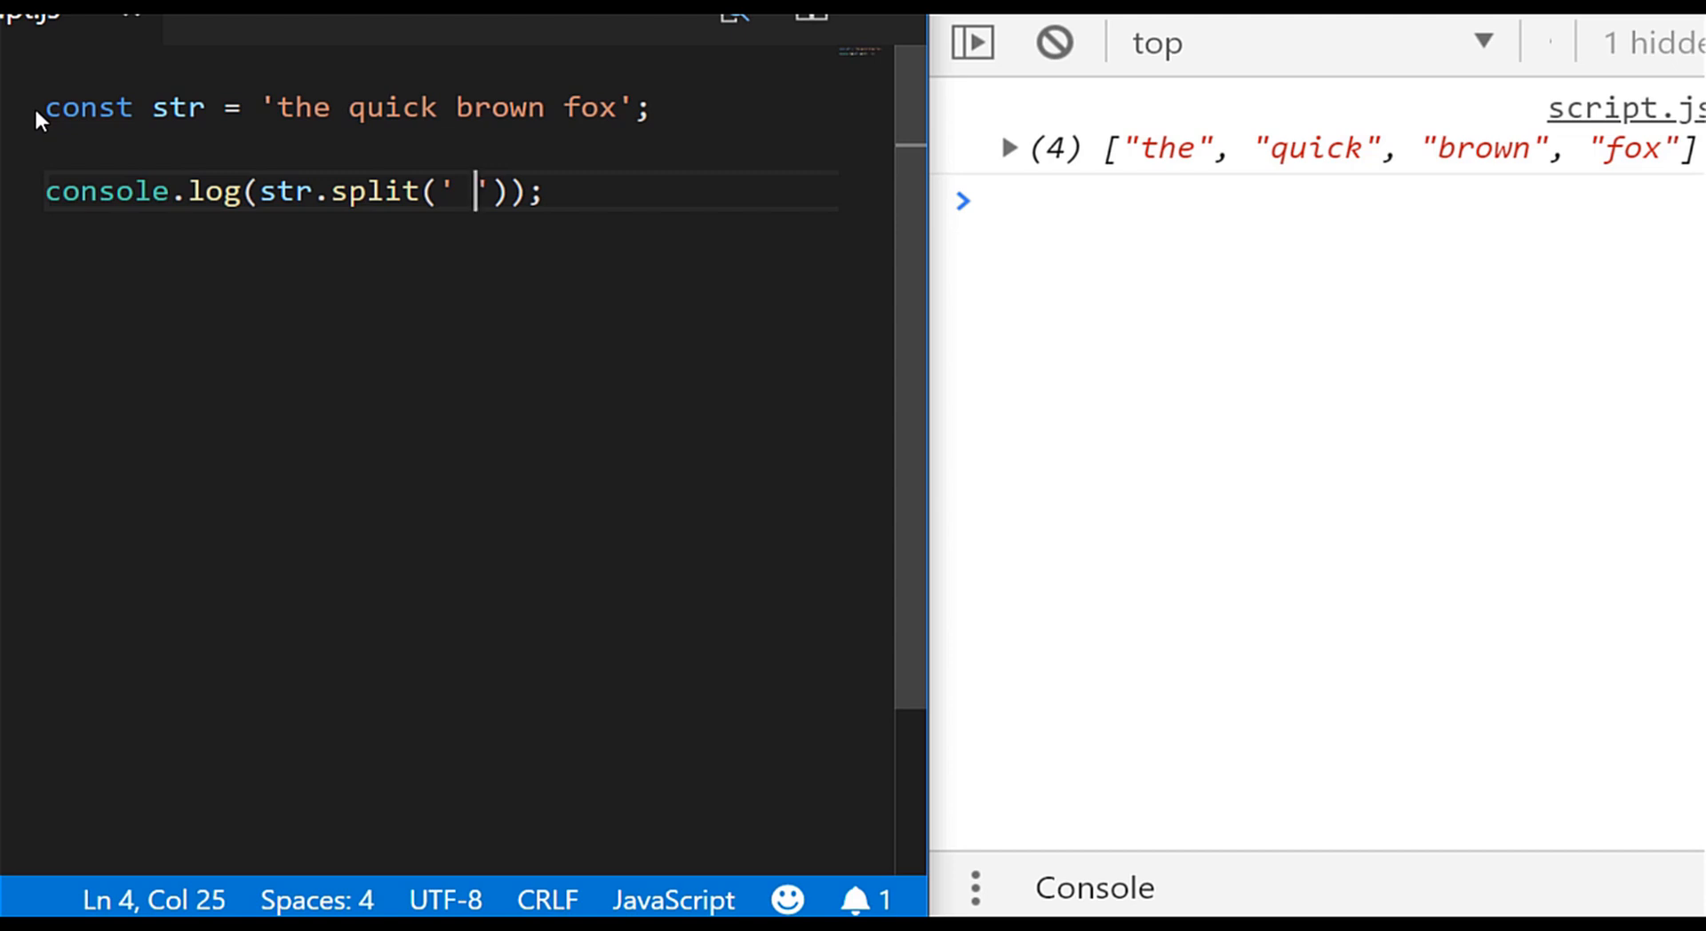
text(.jo)
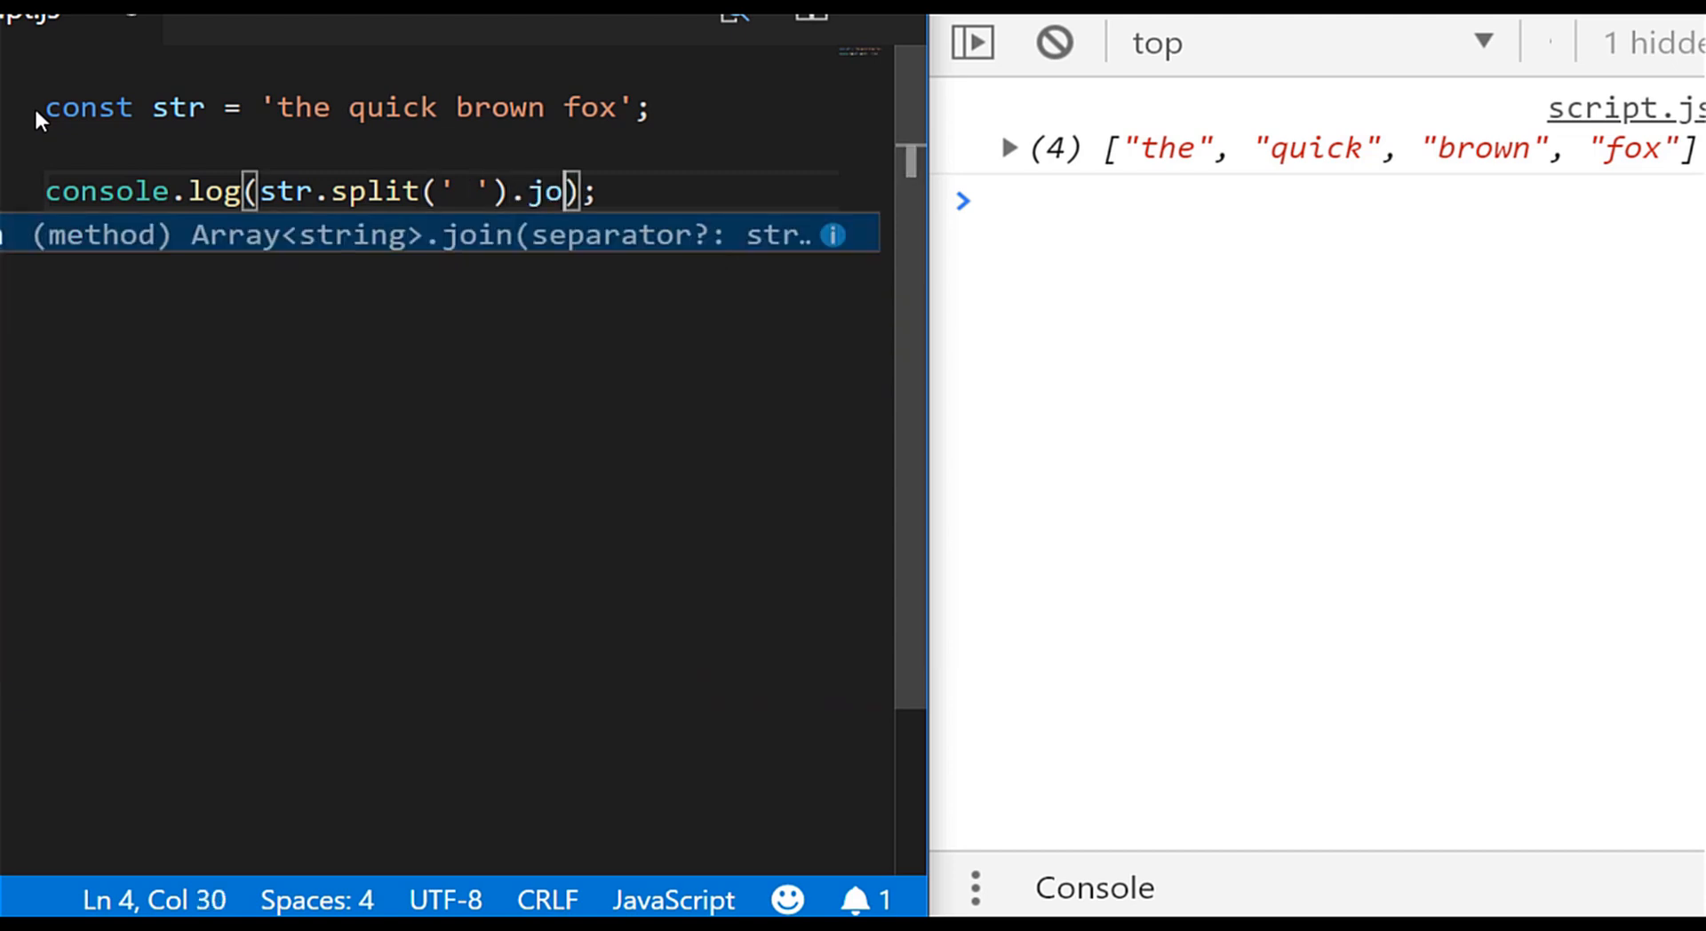